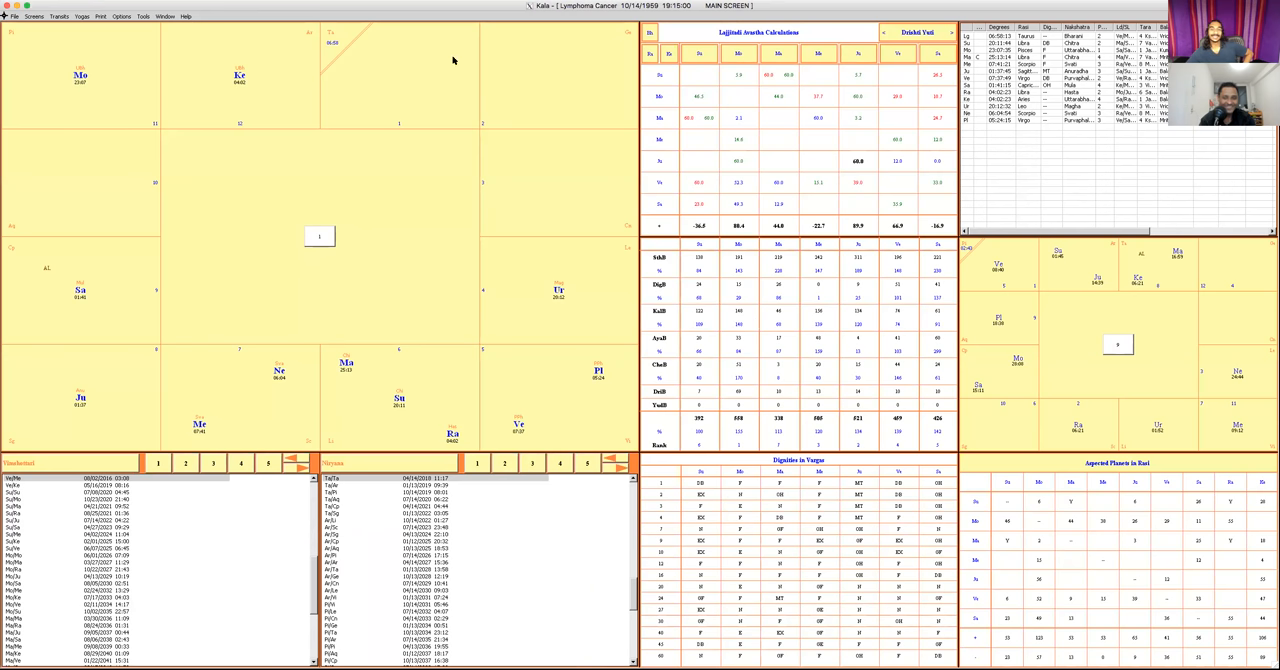
mouse_move(274, 14)
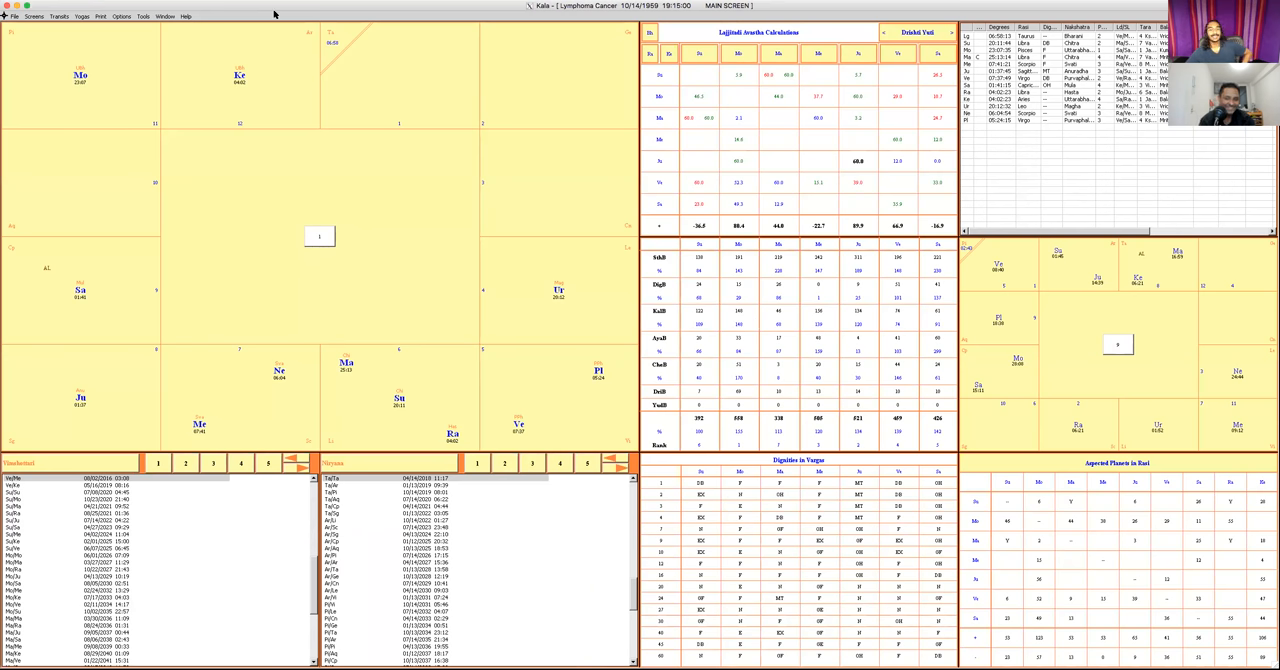
Switch from the Lymphoma Cancer chart to the Epilepsy example chart via the Window menu
click(164, 16)
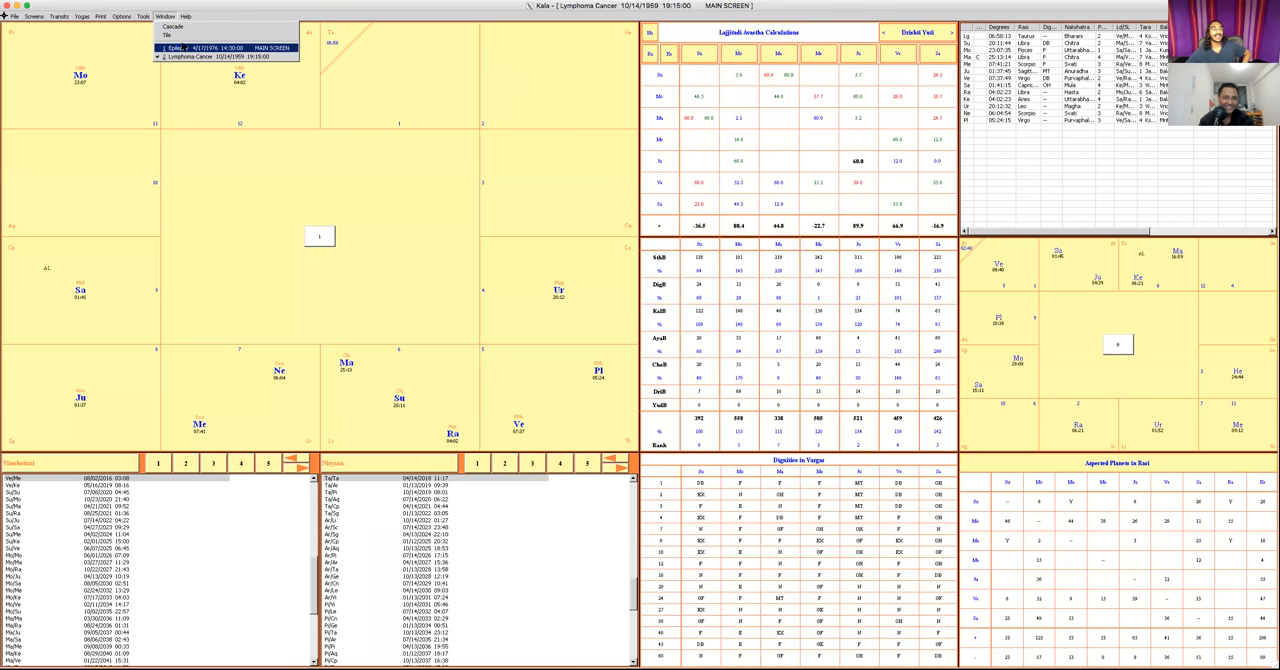
click(210, 48)
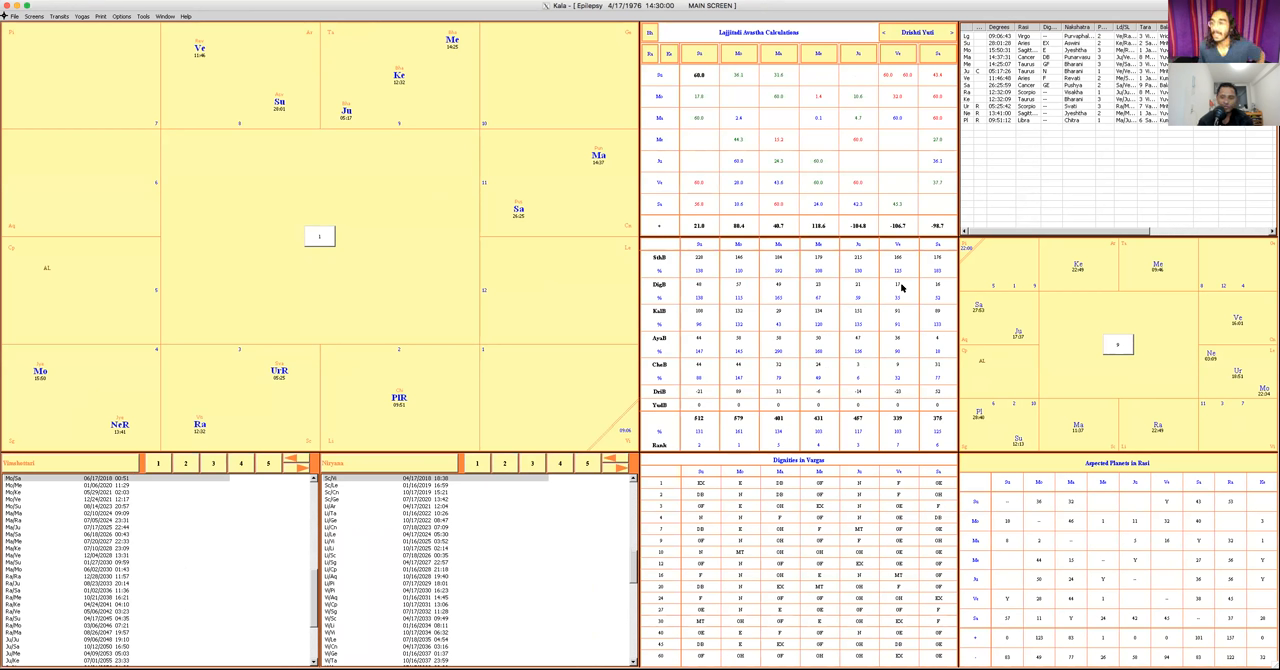
mouse_move(892, 264)
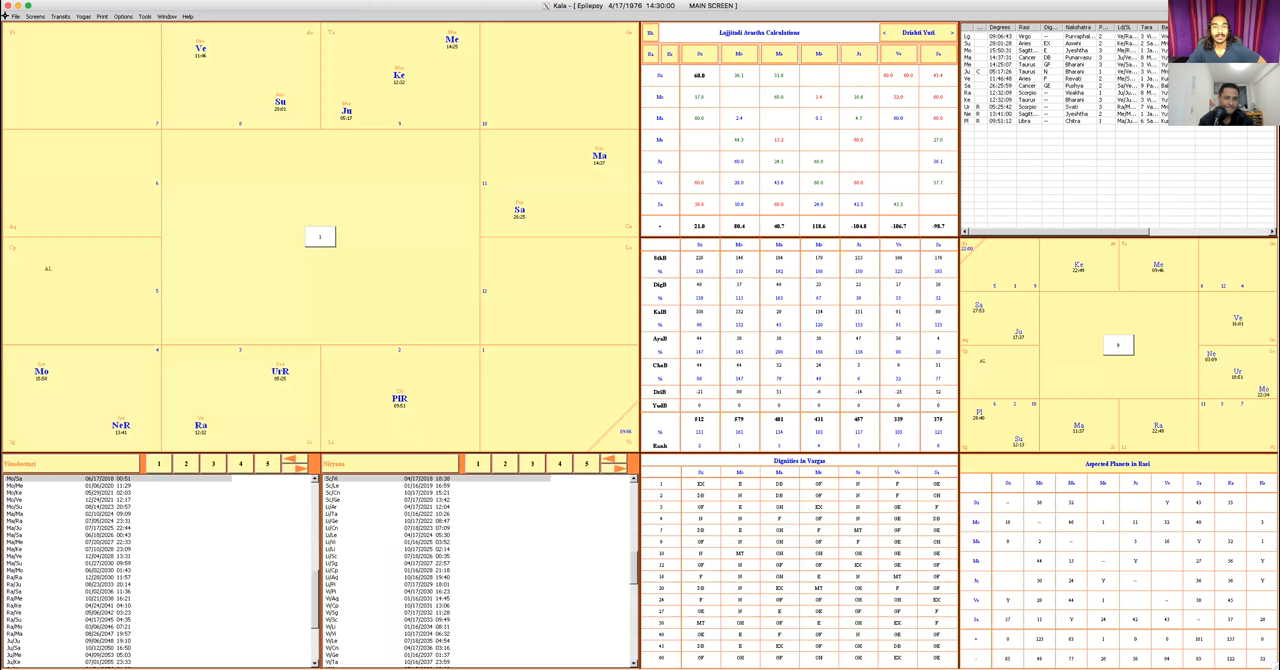
mouse_move(584, 332)
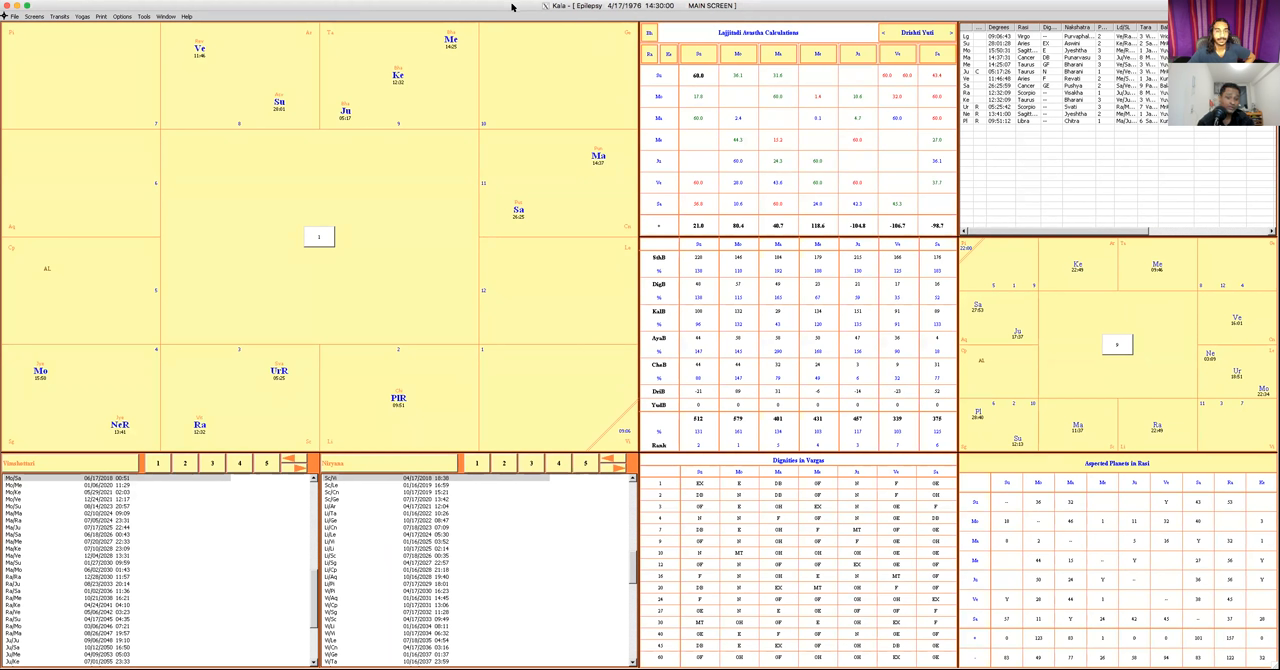
mouse_move(510, 188)
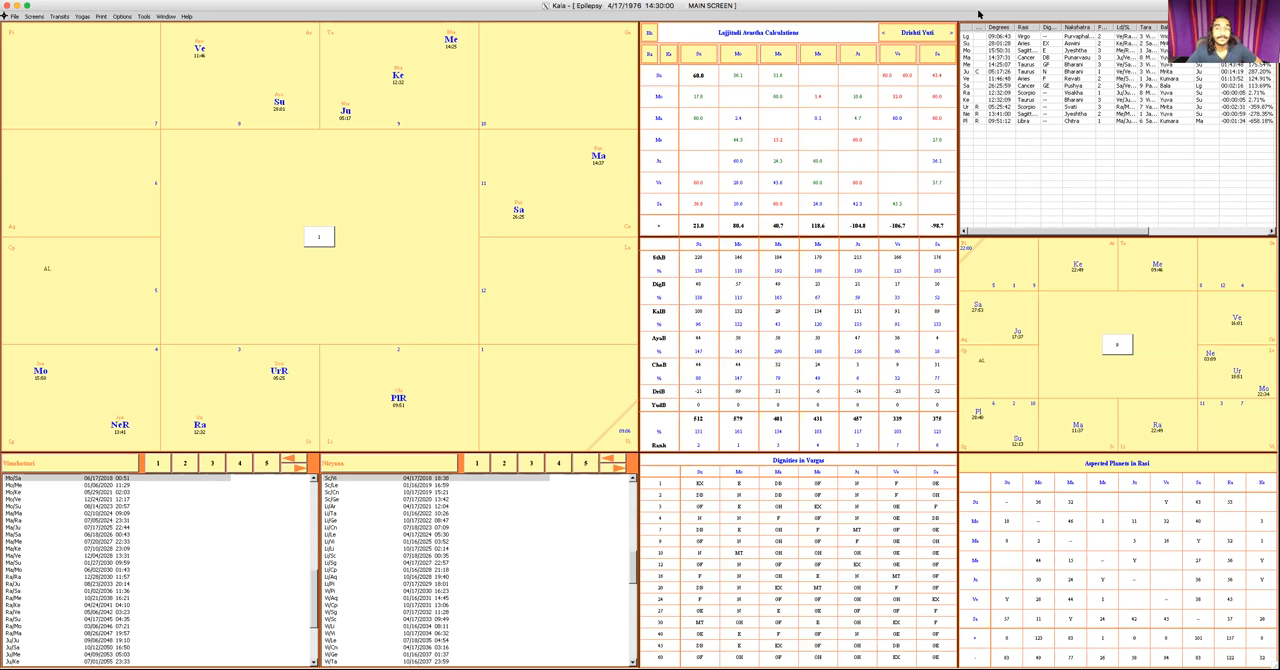
mouse_move(932, 56)
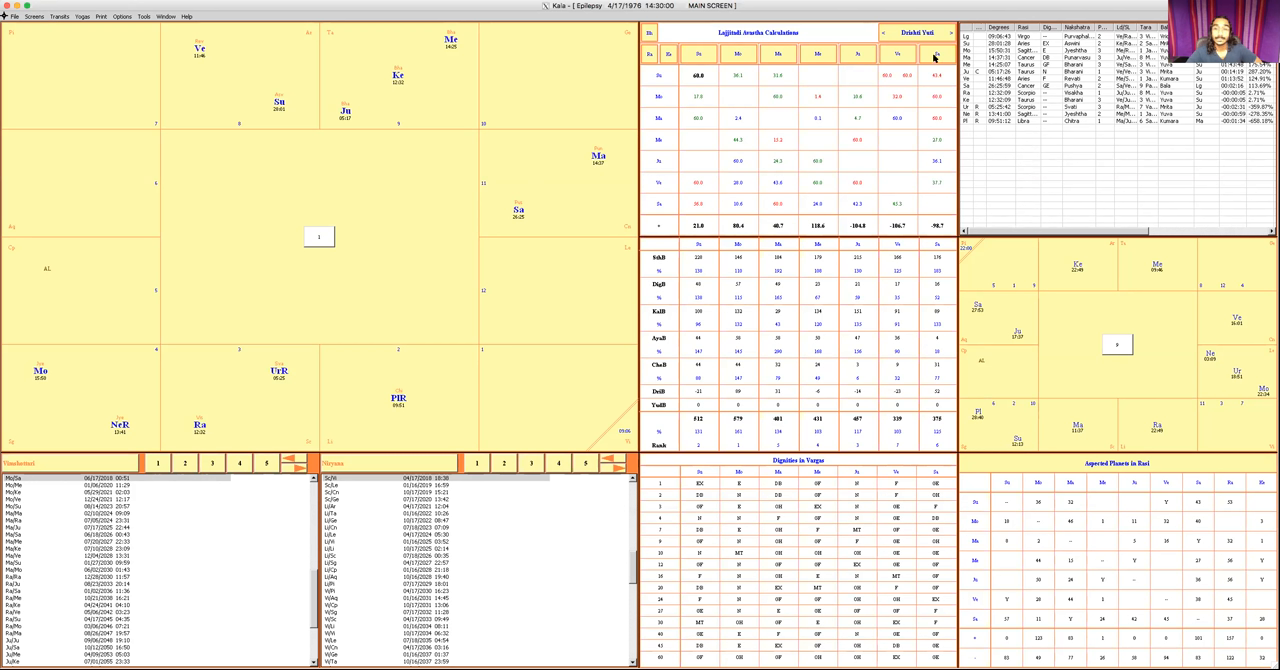
mouse_move(910, 90)
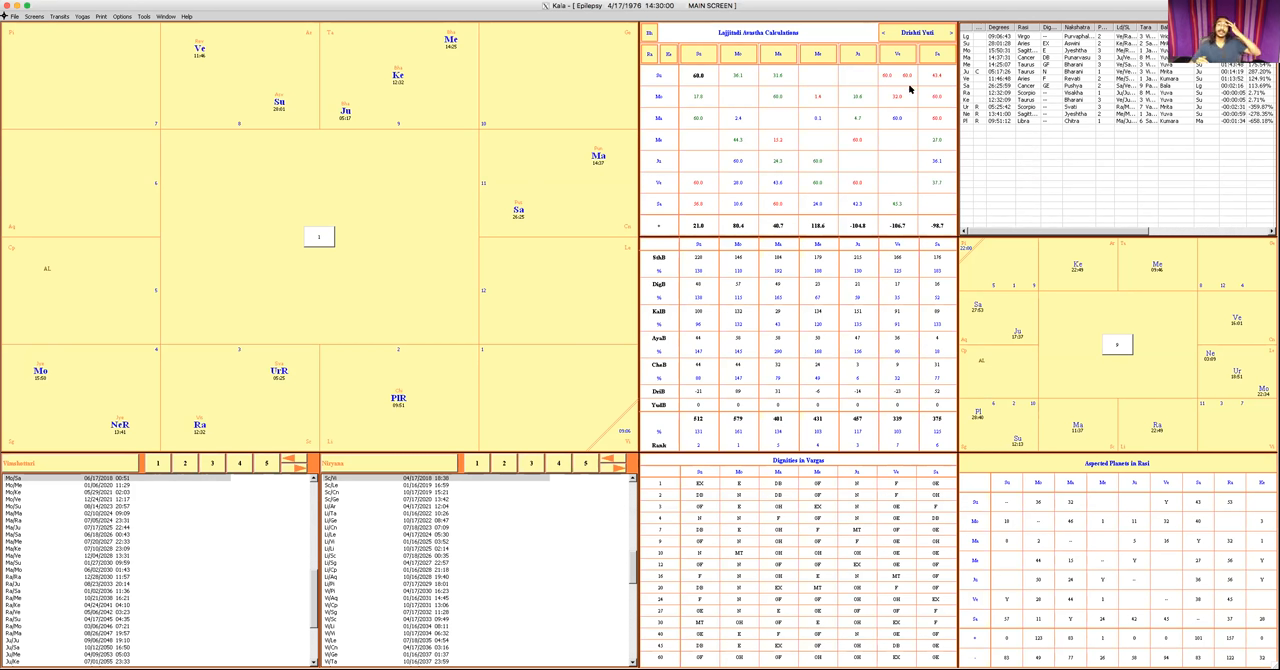